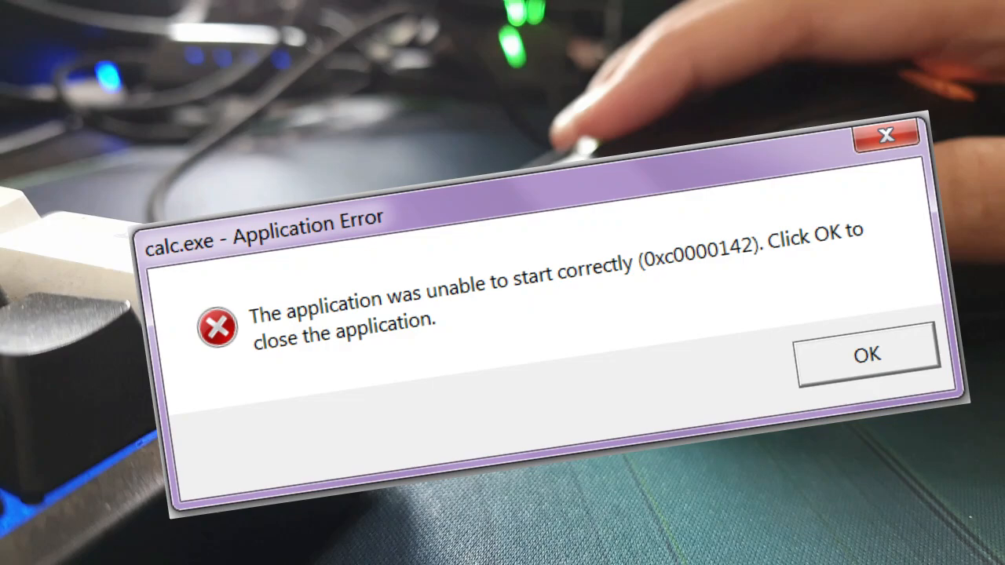
- Dismiss the calc.exe 0xc0000142 Application Error dialog with OK
left_click(867, 354)
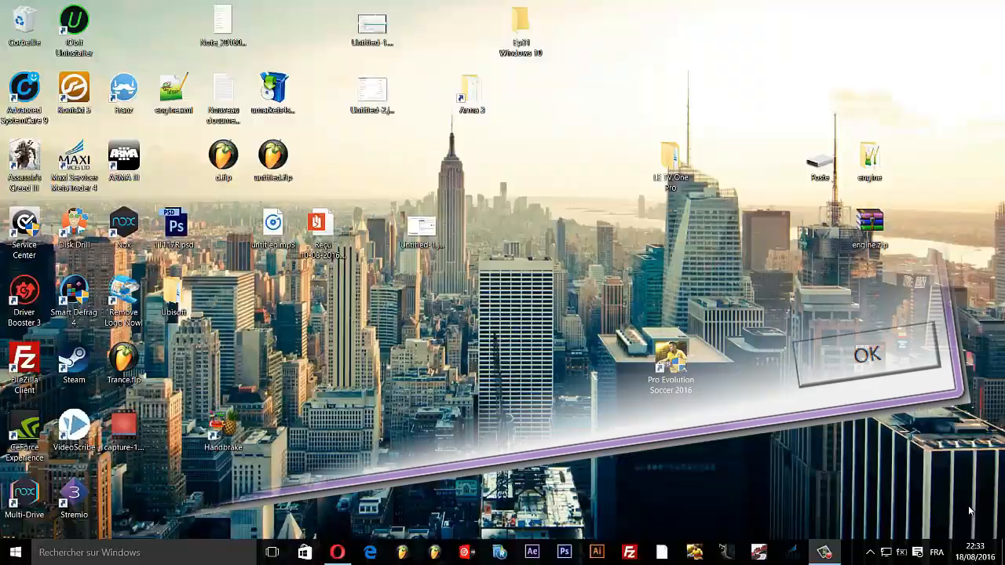
- Enable 'Exécuter ce programme en tant qu'administrateur' in the PES 2016 shortcut's compatibility properties
right_click(670, 365)
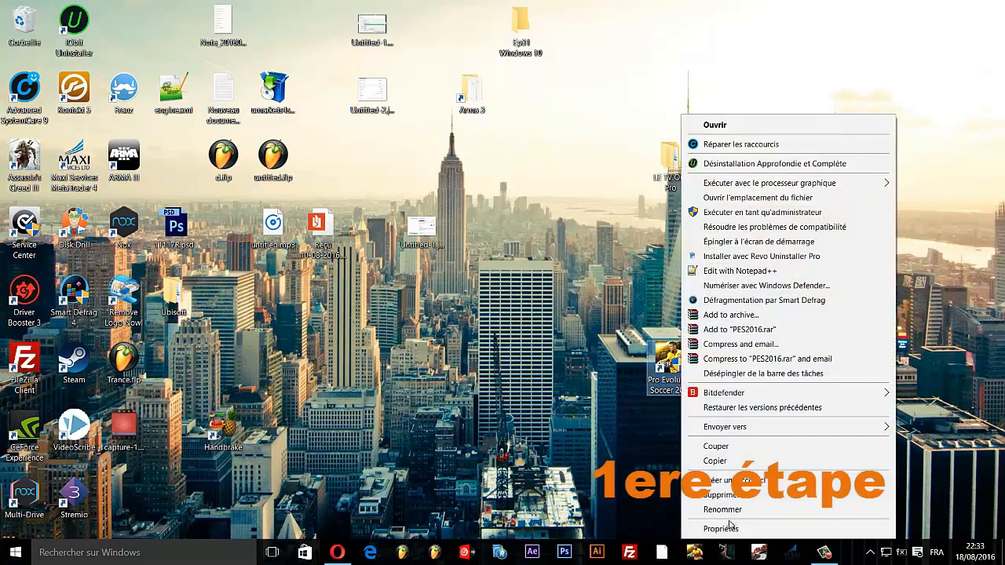
left_click(721, 528)
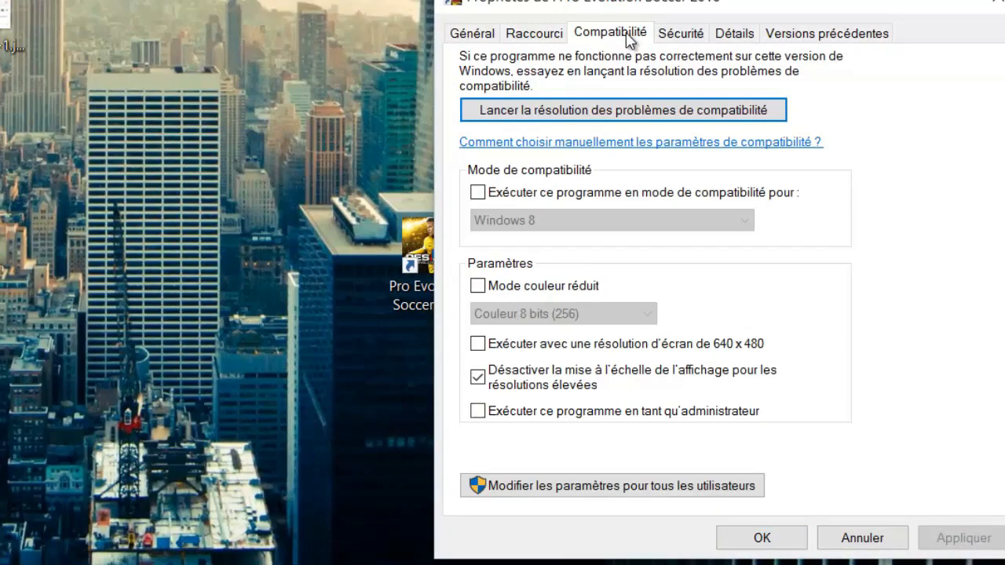
left_click(611, 486)
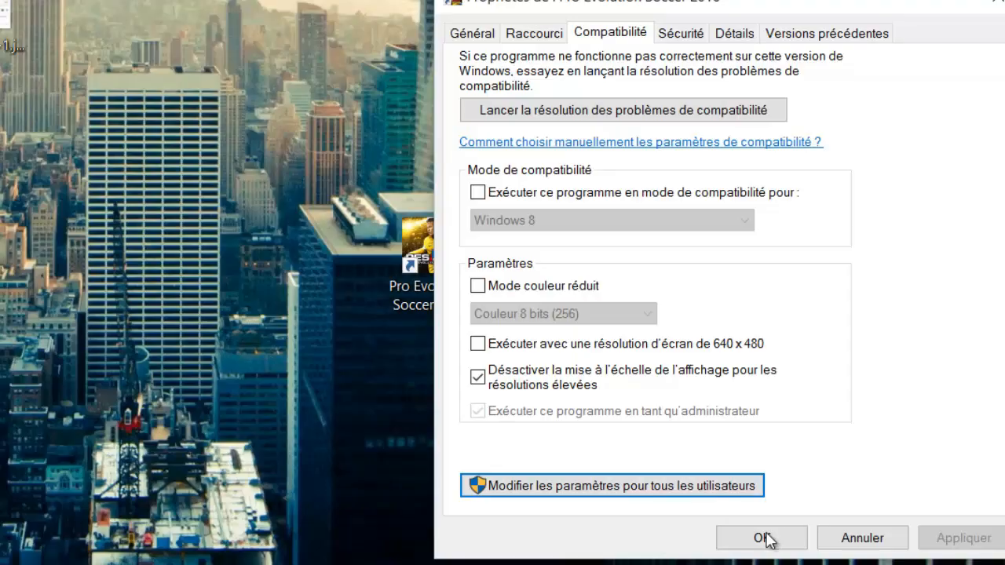
left_click(759, 538)
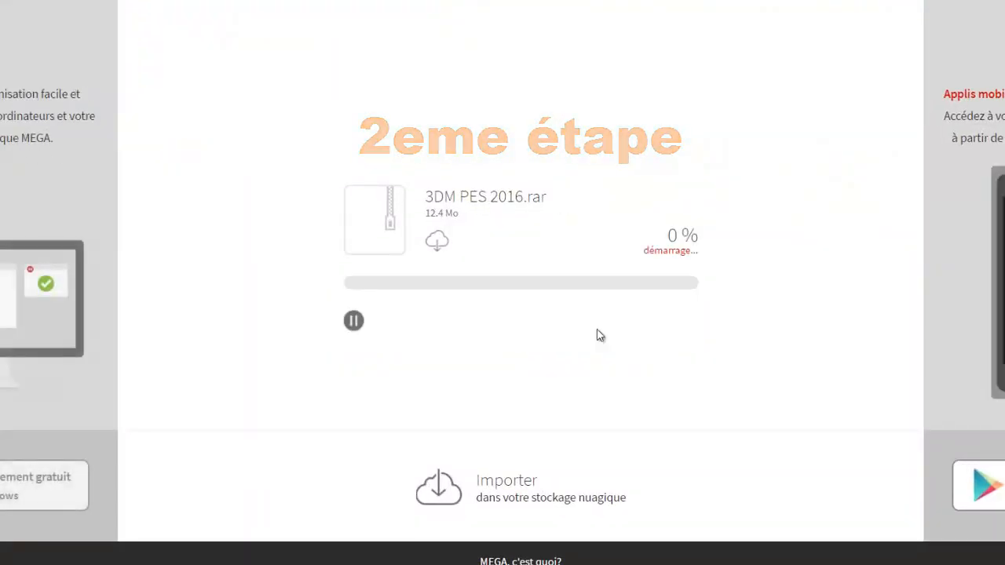
- Start the MEGA download of 3DM PES 2016.rar
left_click(354, 320)
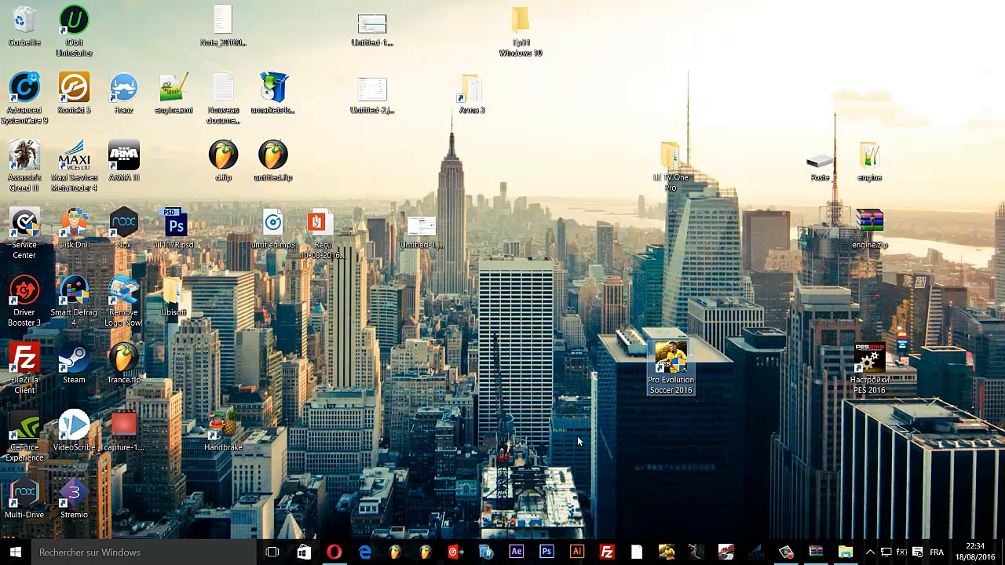
mouse_move(816, 361)
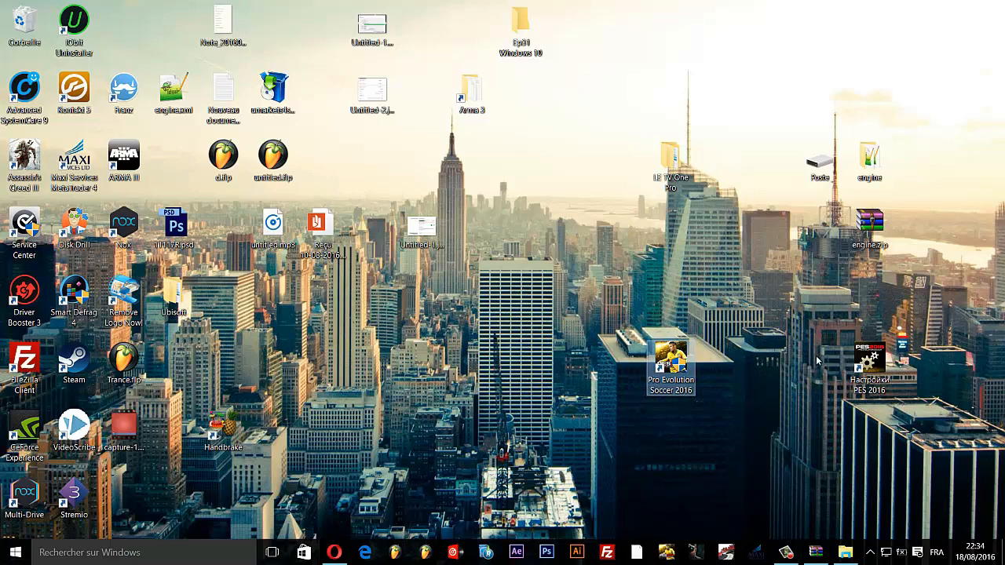
mouse_move(704, 65)
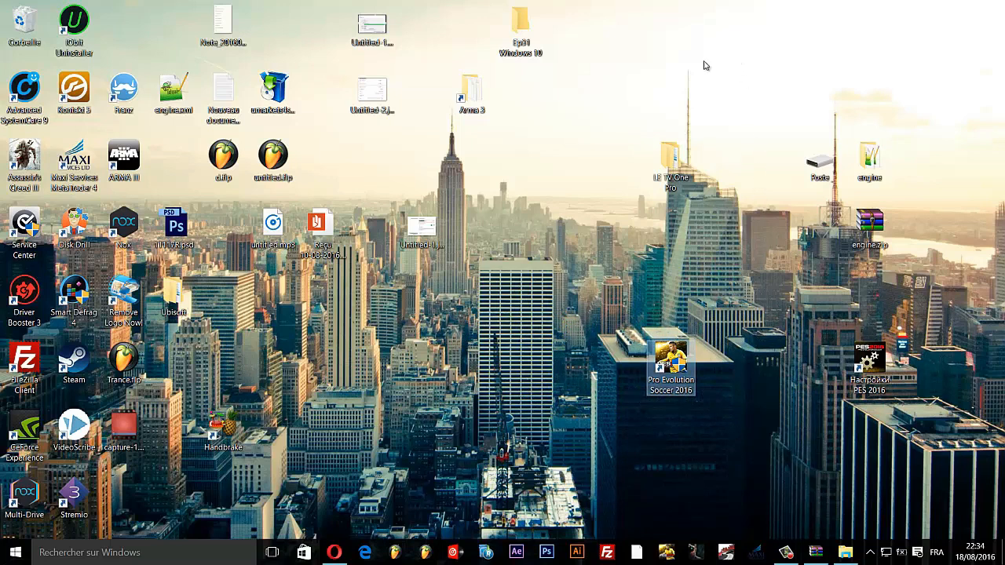